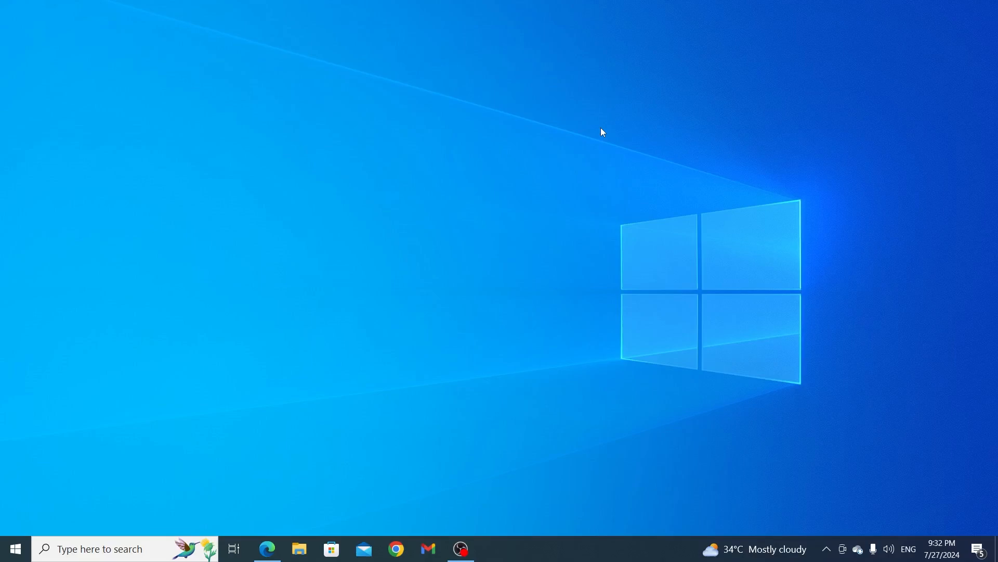
pyautogui.moveTo(438, 291)
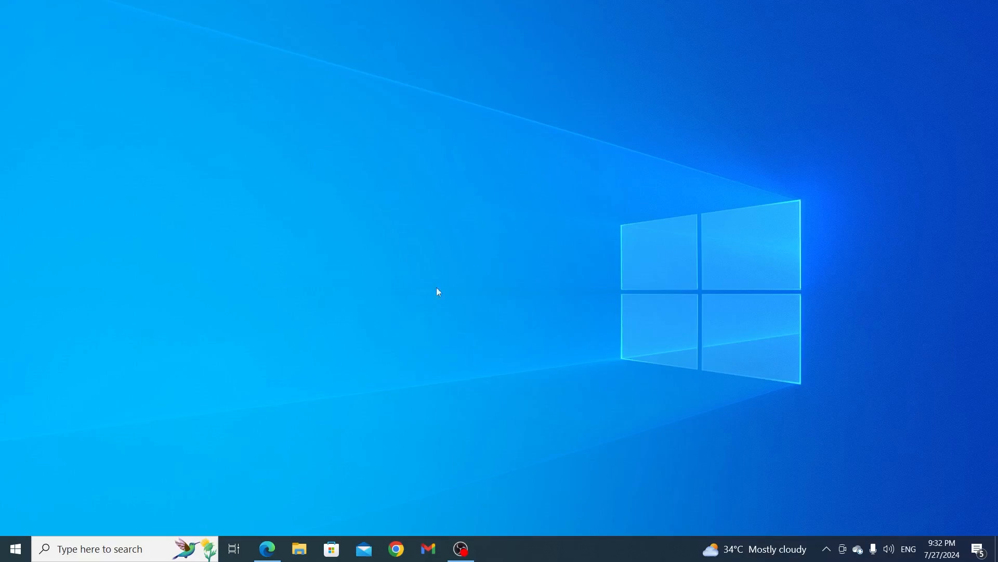
# Search 'change time' from the taskbar and open the Date & time settings page.
pyautogui.write('change time')
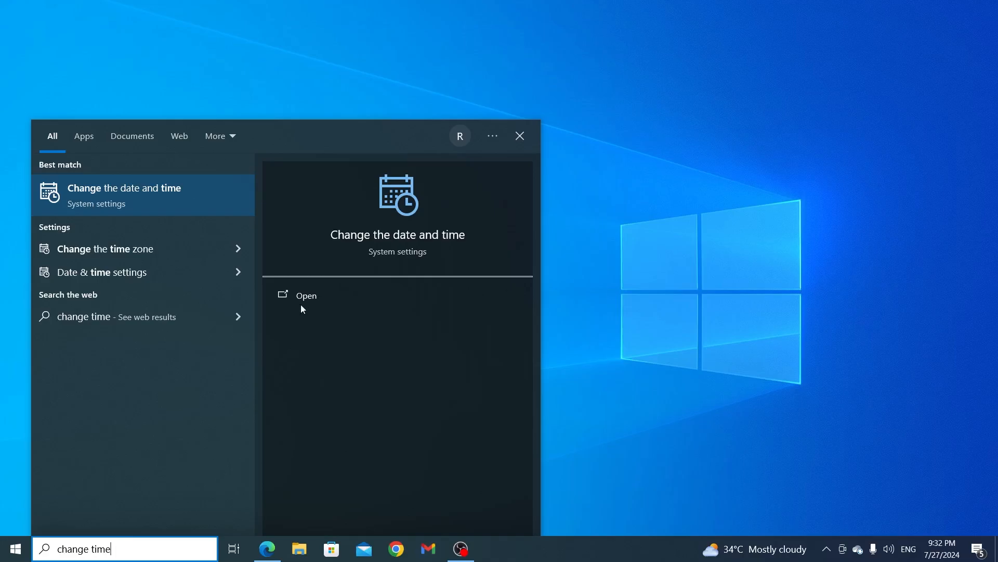
pyautogui.click(306, 294)
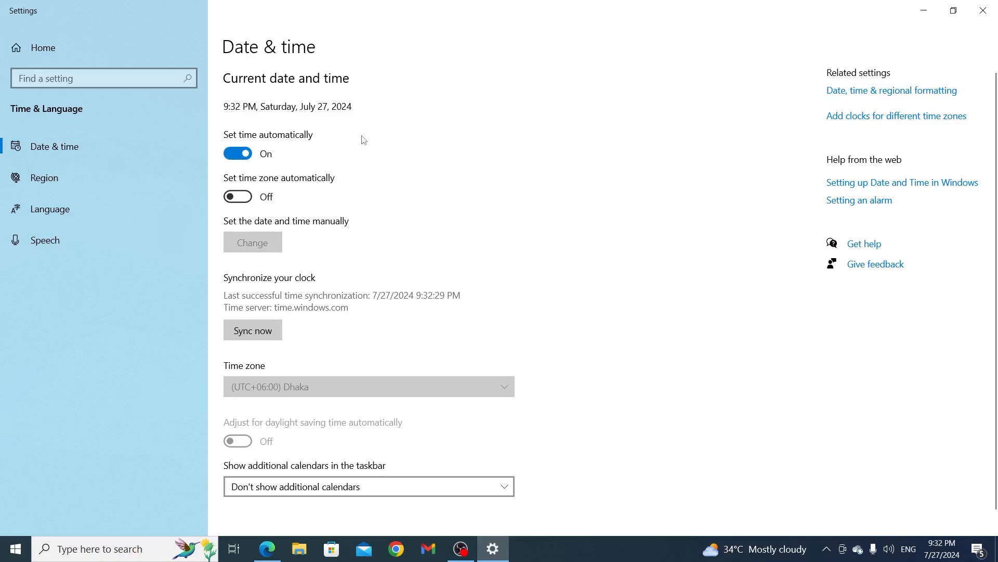
# Switch 'Set time automatically' to Off so the clock can be set manually.
pyautogui.click(237, 153)
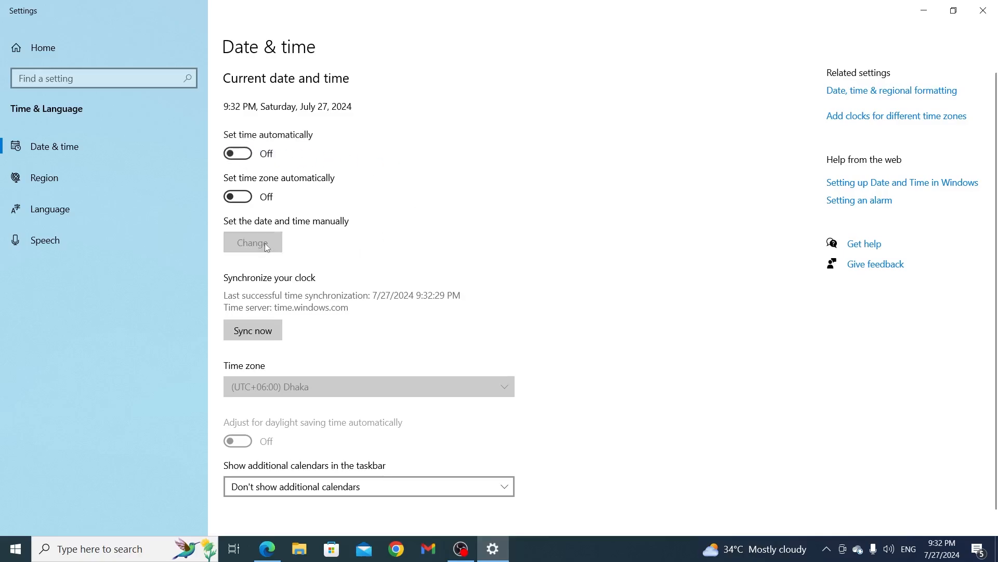
# Manually change the system time to 2:44 AM on July 27, 2024 and apply it.
pyautogui.click(252, 243)
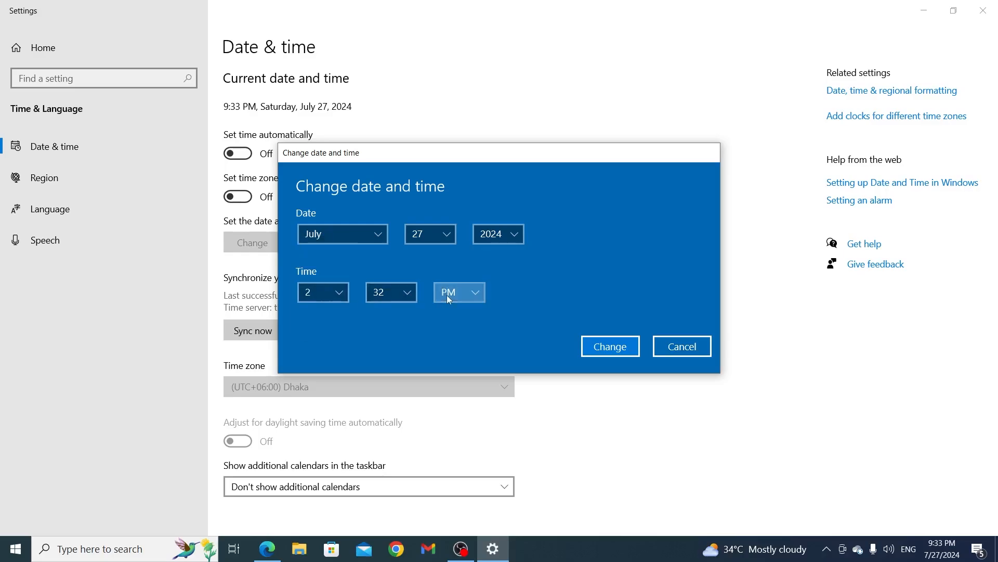
pyautogui.click(391, 291)
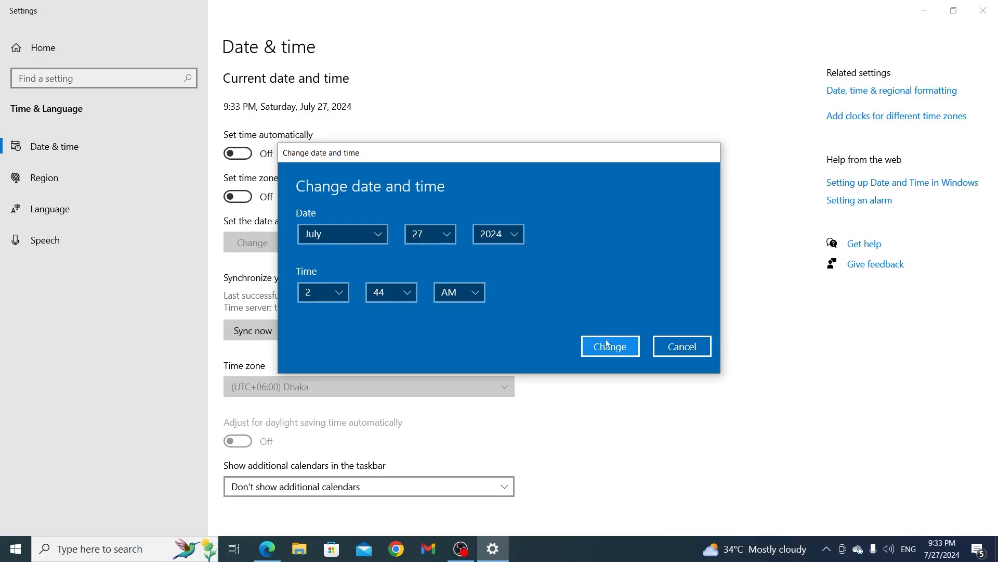
pyautogui.click(609, 345)
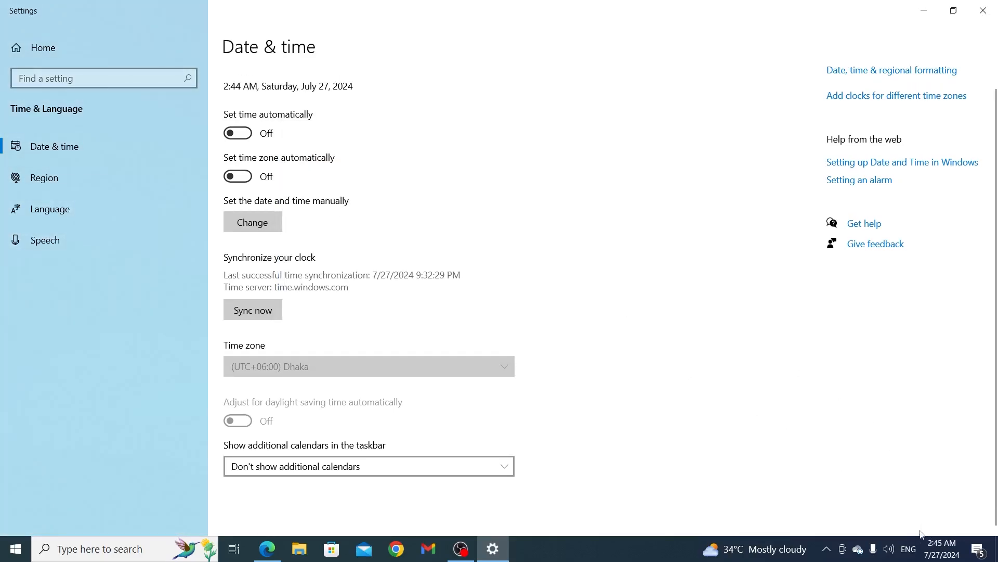
pyautogui.moveTo(705, 329)
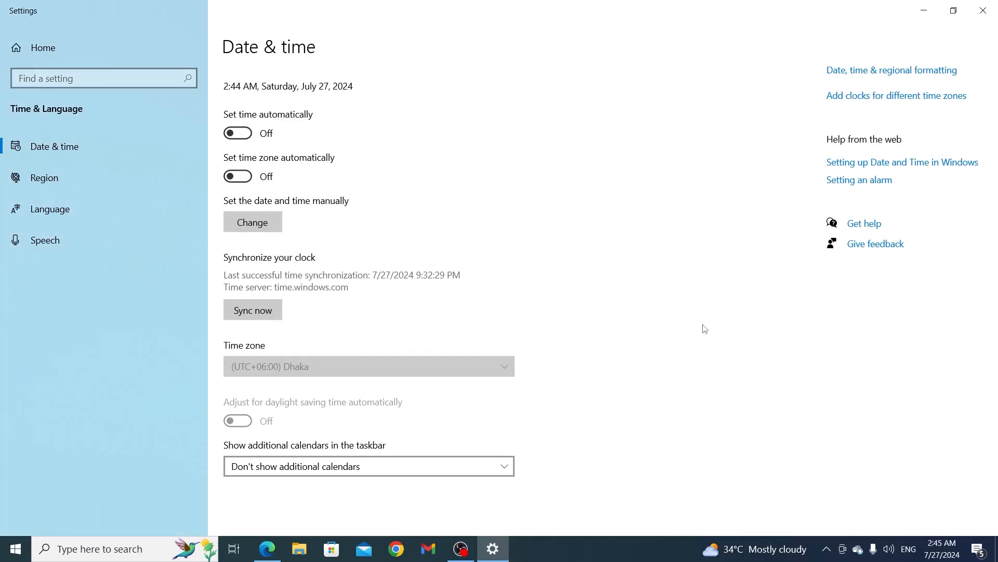